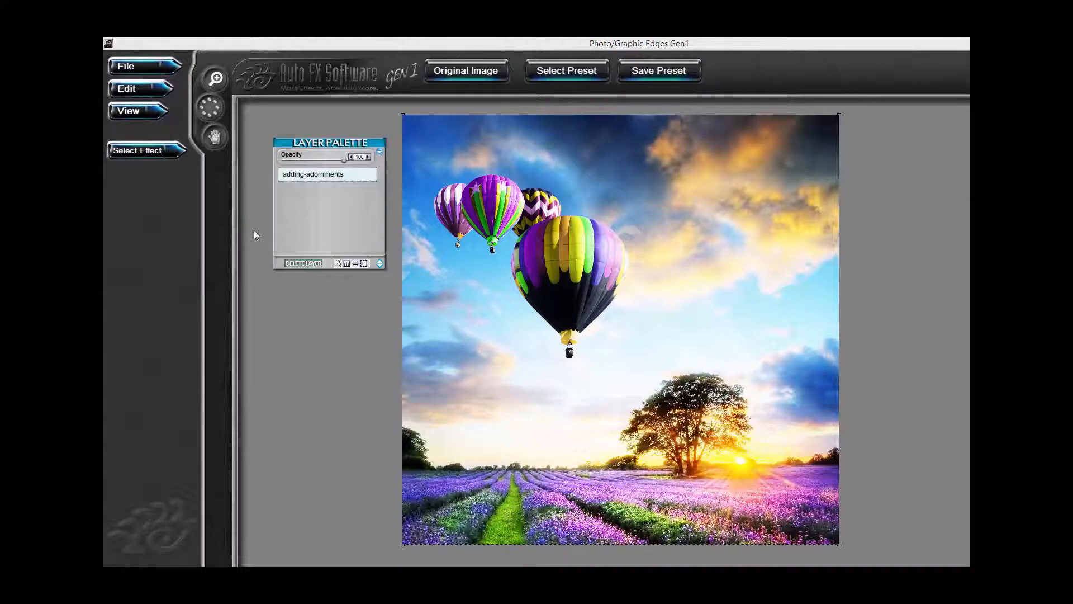
- Add a Frames > Natural Media layer over the hot-air-balloon photo
left_click(141, 150)
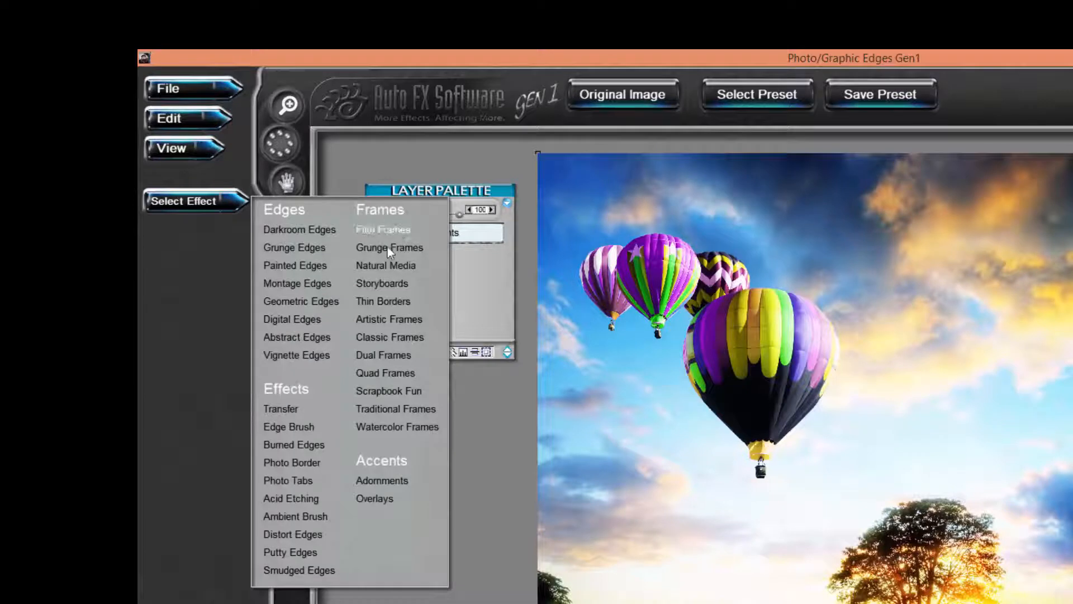
left_click(385, 267)
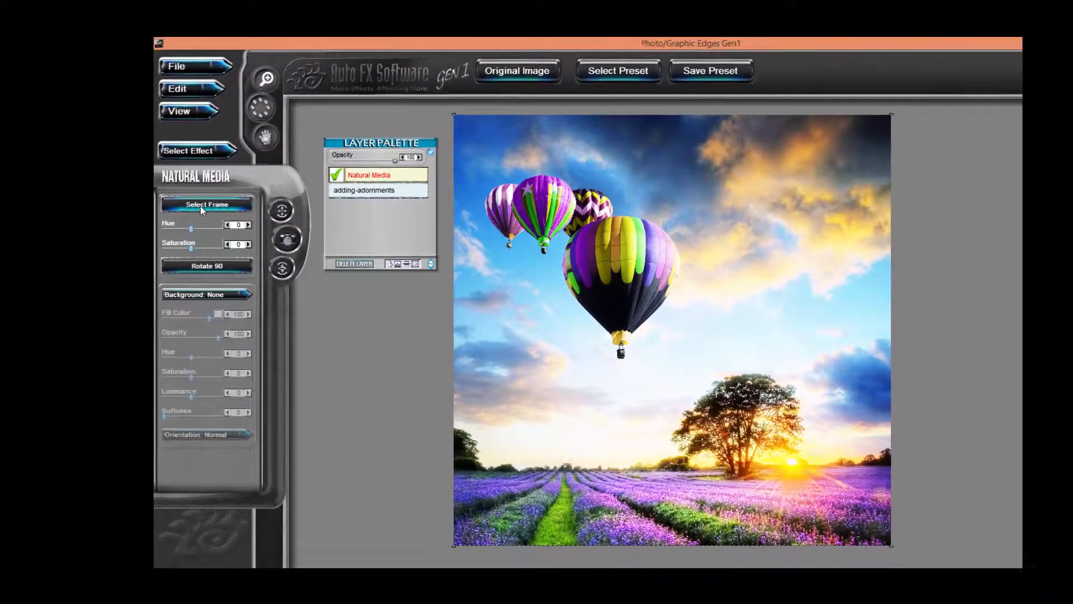
- Choose a purple painted frame design and give it a solid pale lavender background fill colour
left_click(206, 204)
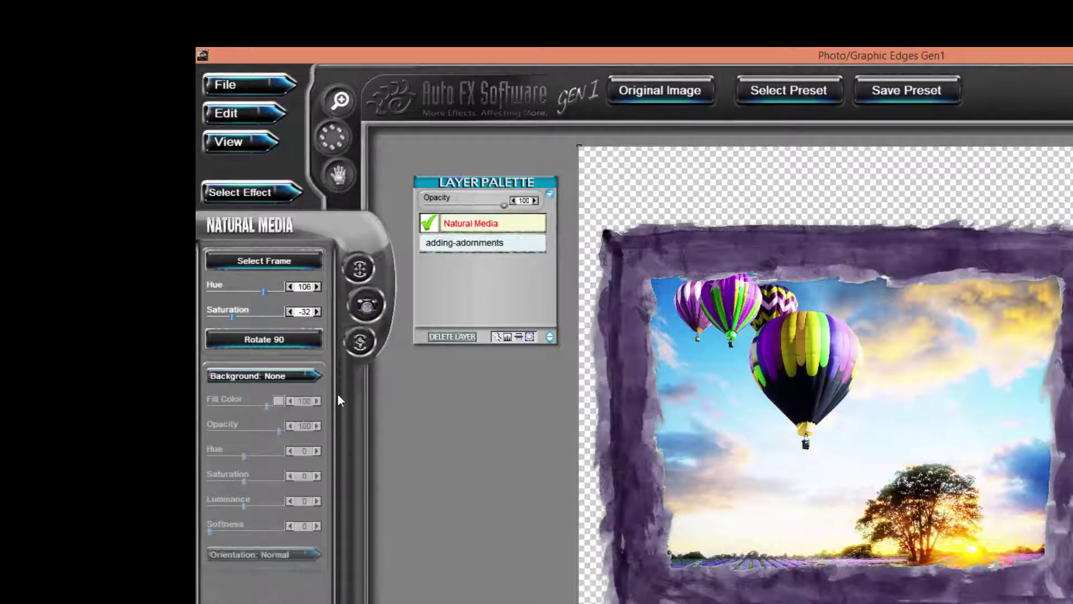
left_click(264, 376)
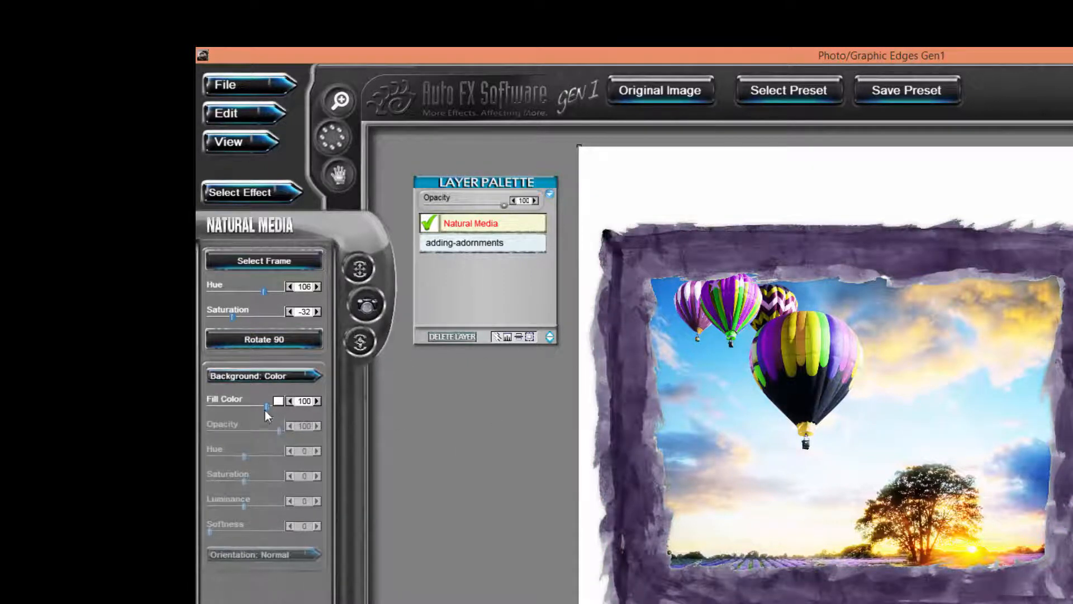
left_click(279, 400)
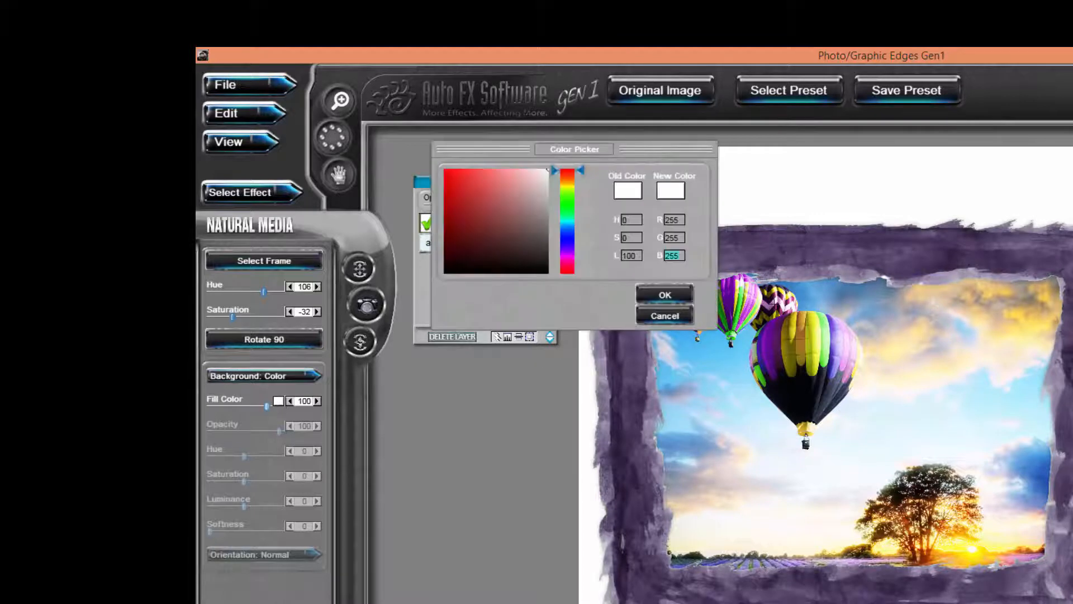
left_click(664, 295)
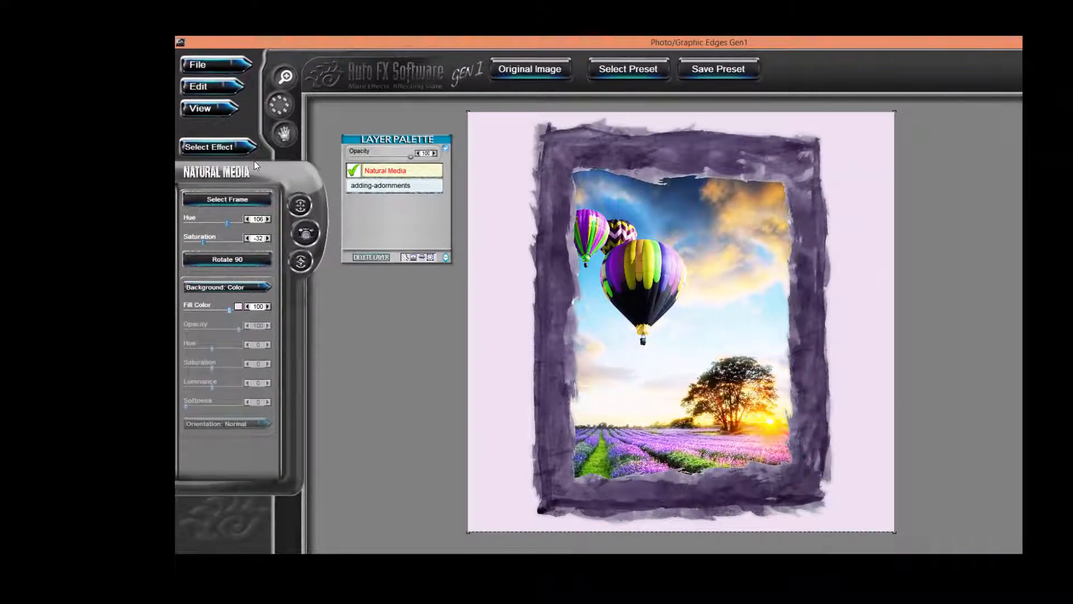
- Add an Accents > Adornments layer above the Natural Media frame
left_click(215, 147)
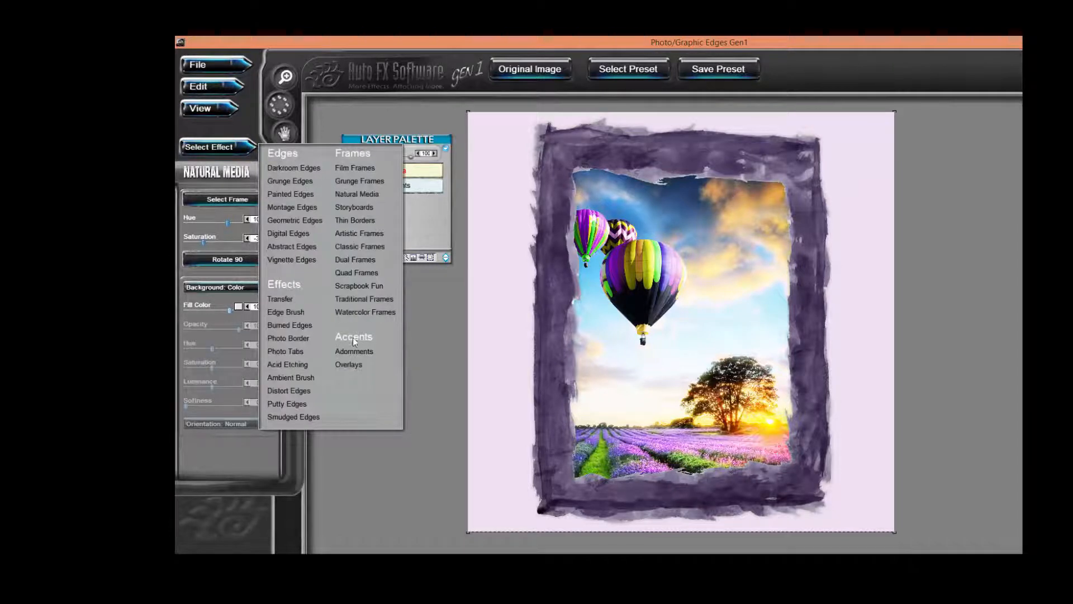
left_click(354, 351)
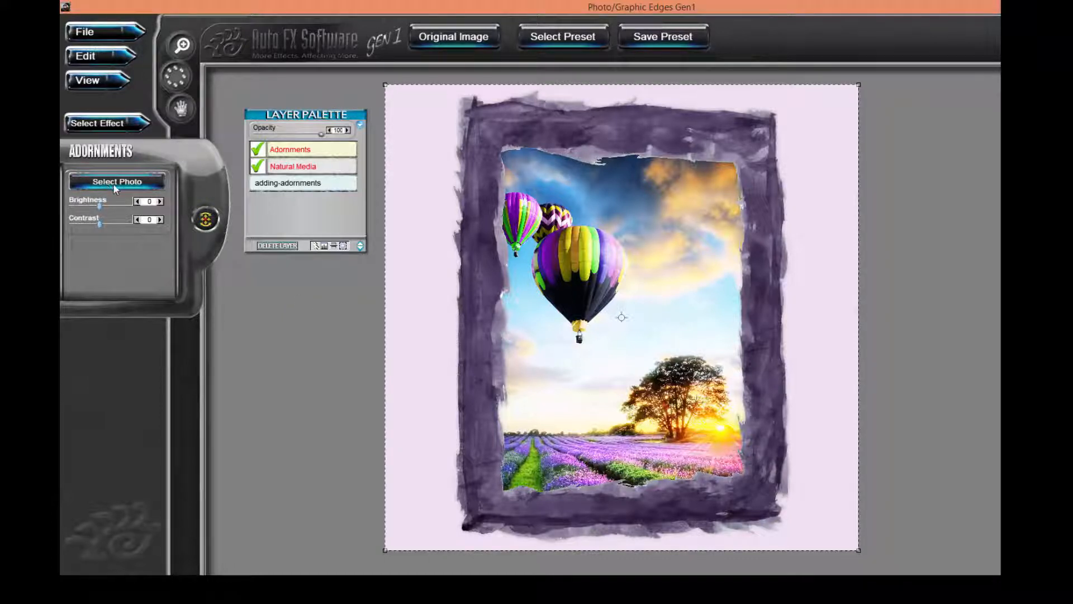
- Browse the adornment catalog volumes down to the Text letter-tile designs
left_click(116, 181)
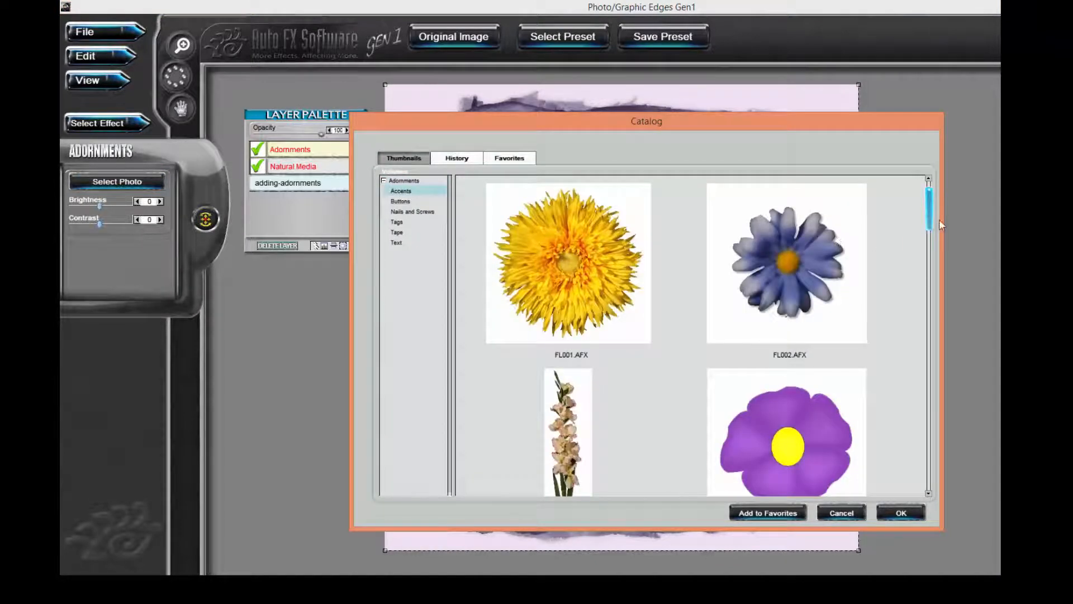
scroll("down", 3)
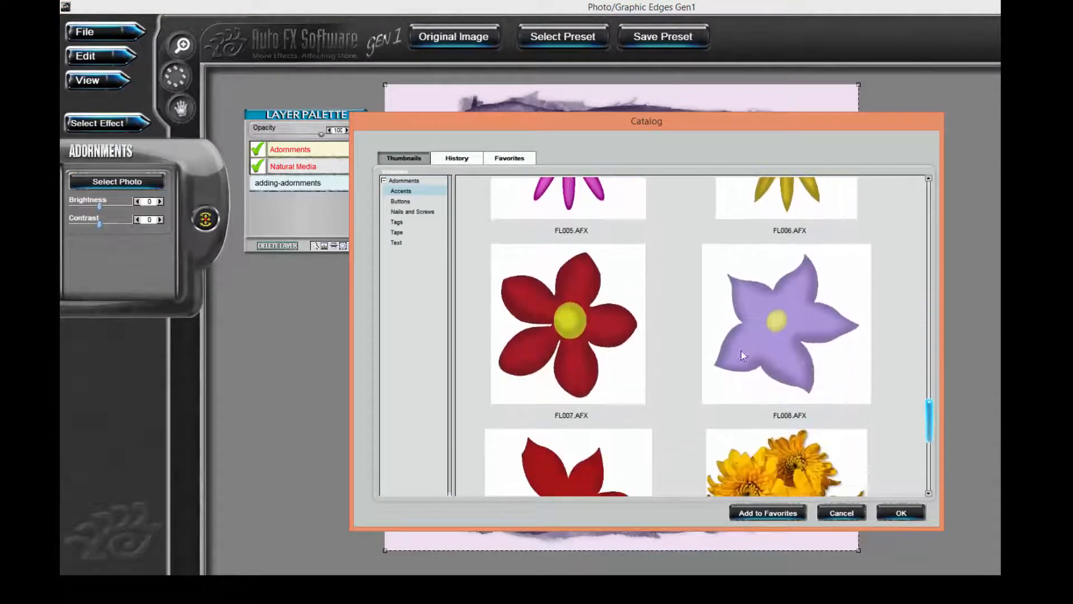
left_click(400, 201)
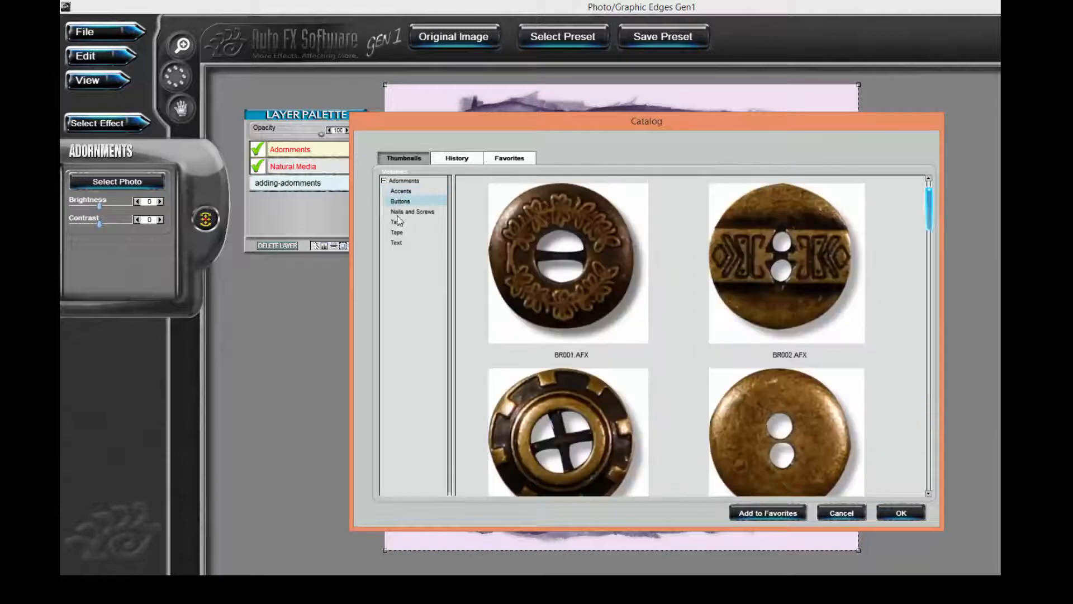
left_click(396, 222)
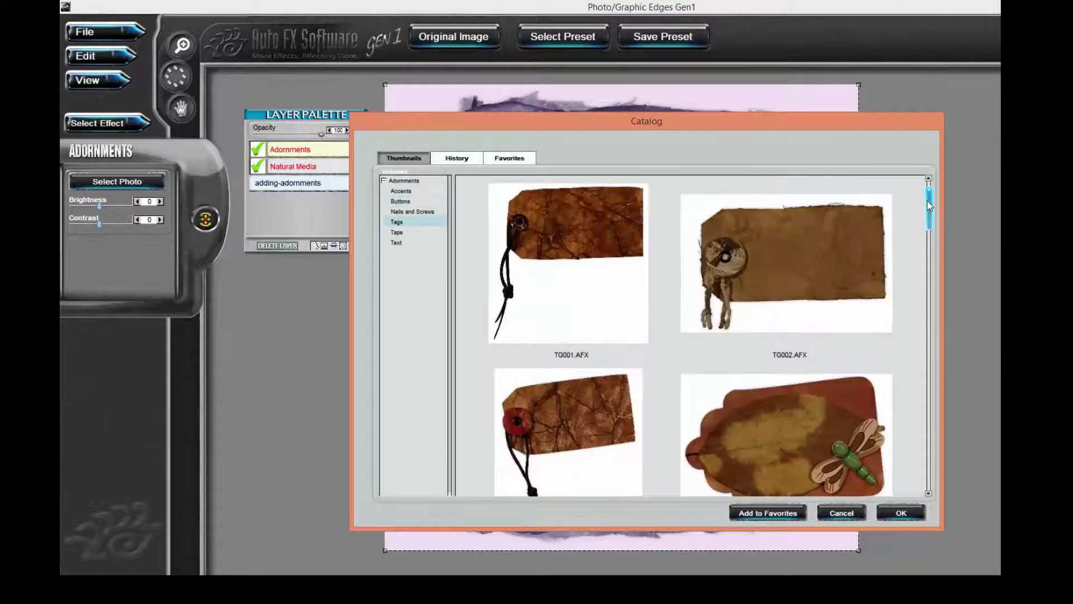
scroll("down", 3)
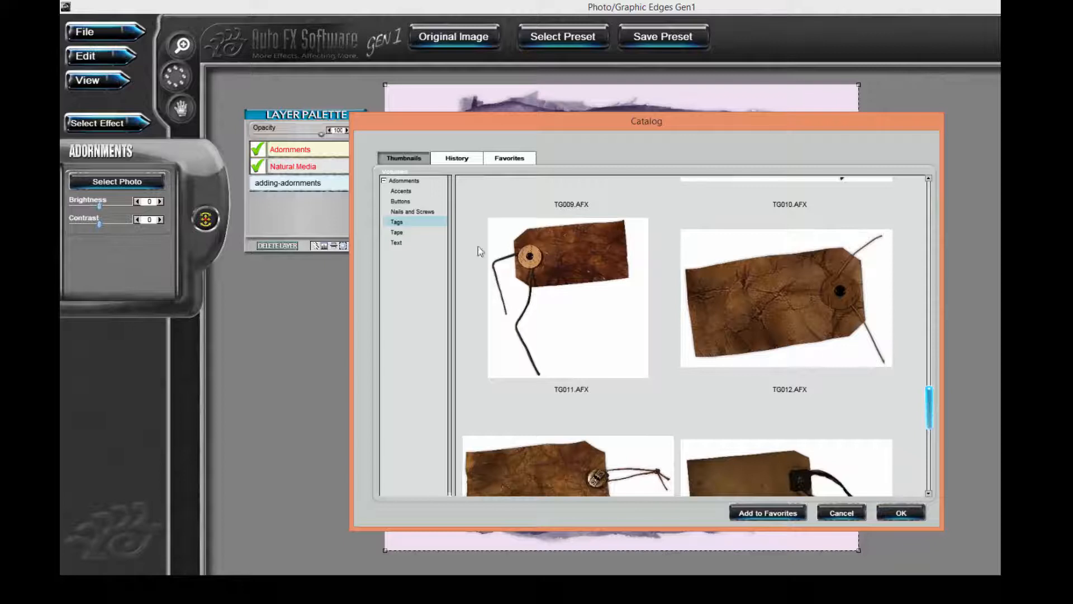
left_click(396, 232)
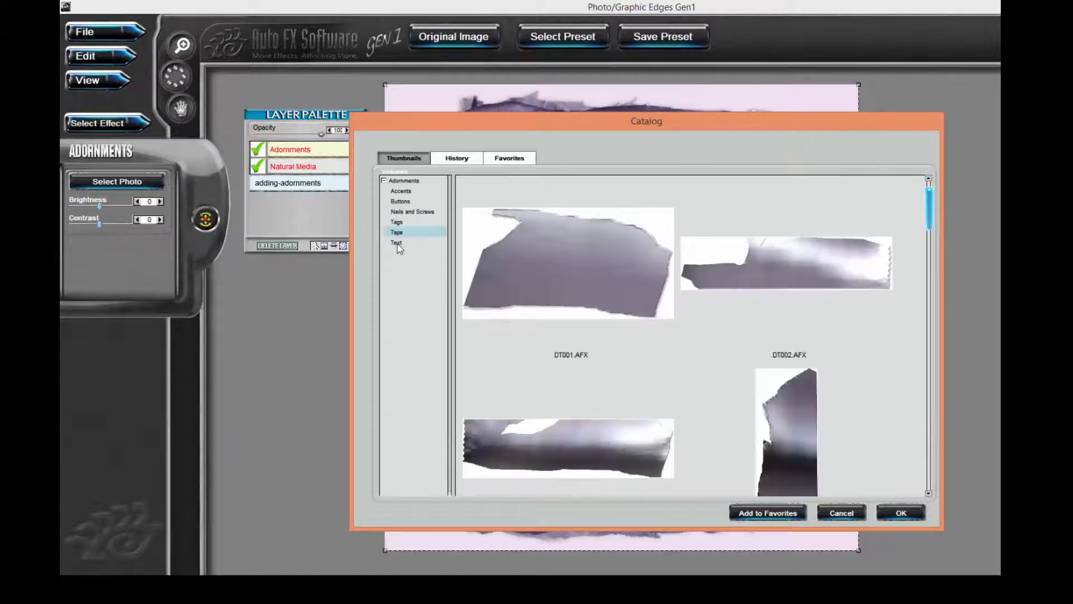
left_click(396, 242)
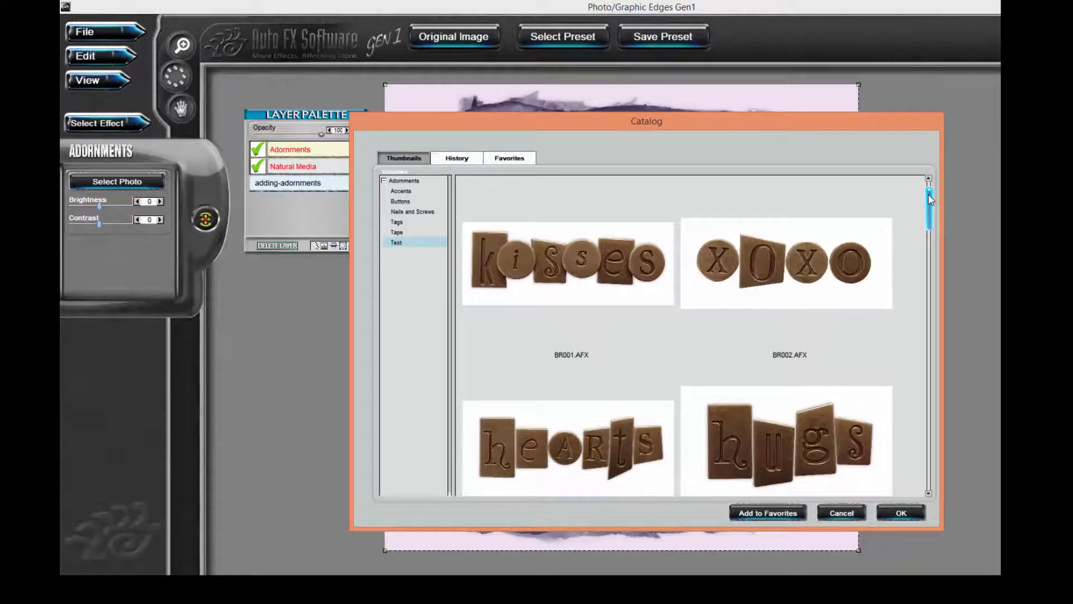
- Select the BR031 'cherish' letter-tile thumbnail from the Text designs
scroll("down", 3)
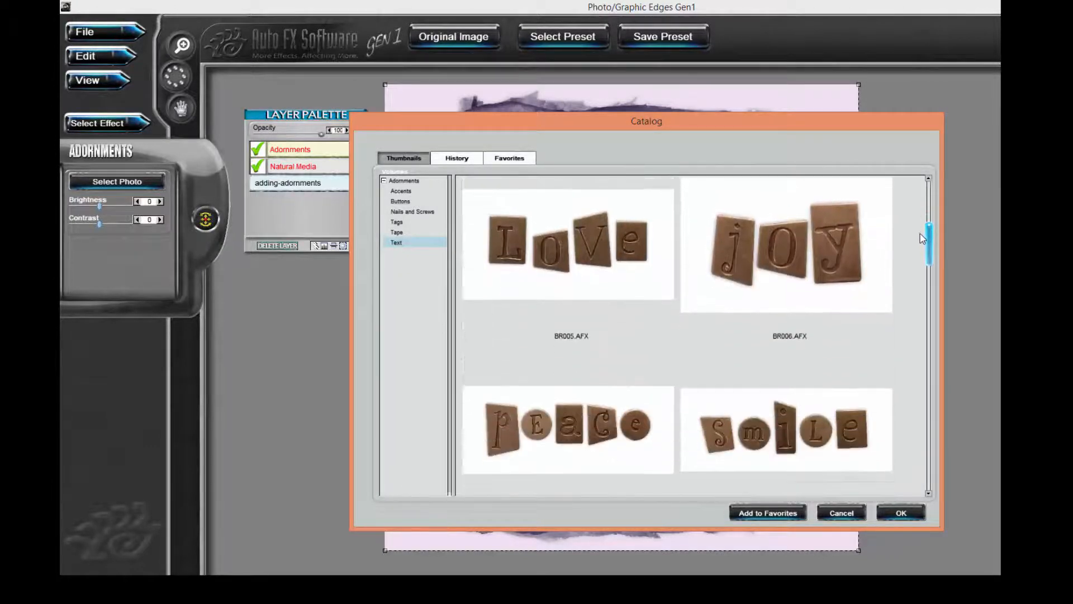
scroll("down", 3)
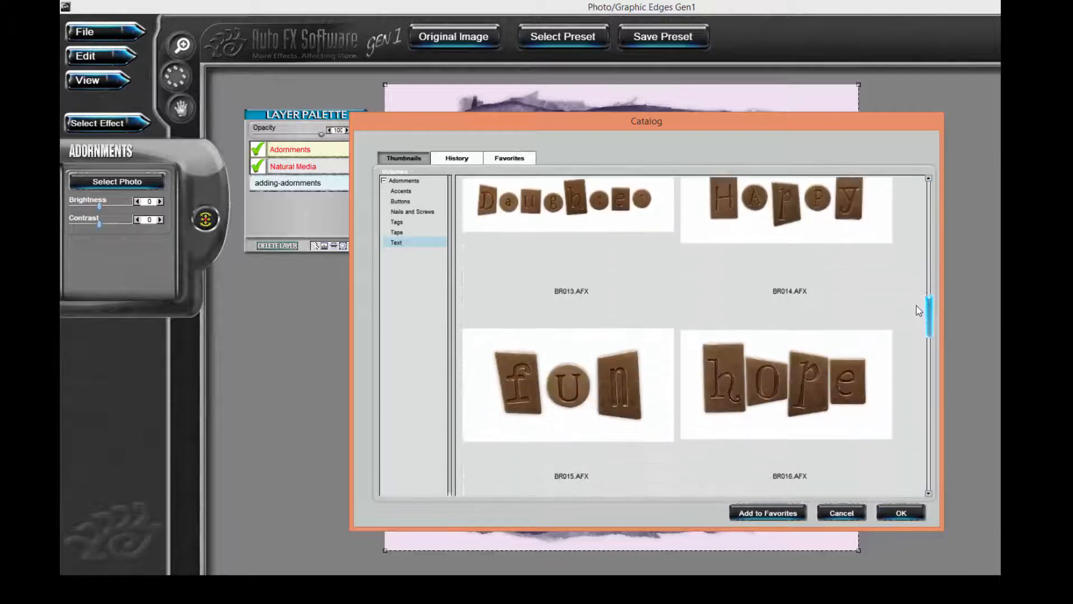
scroll("down", 3)
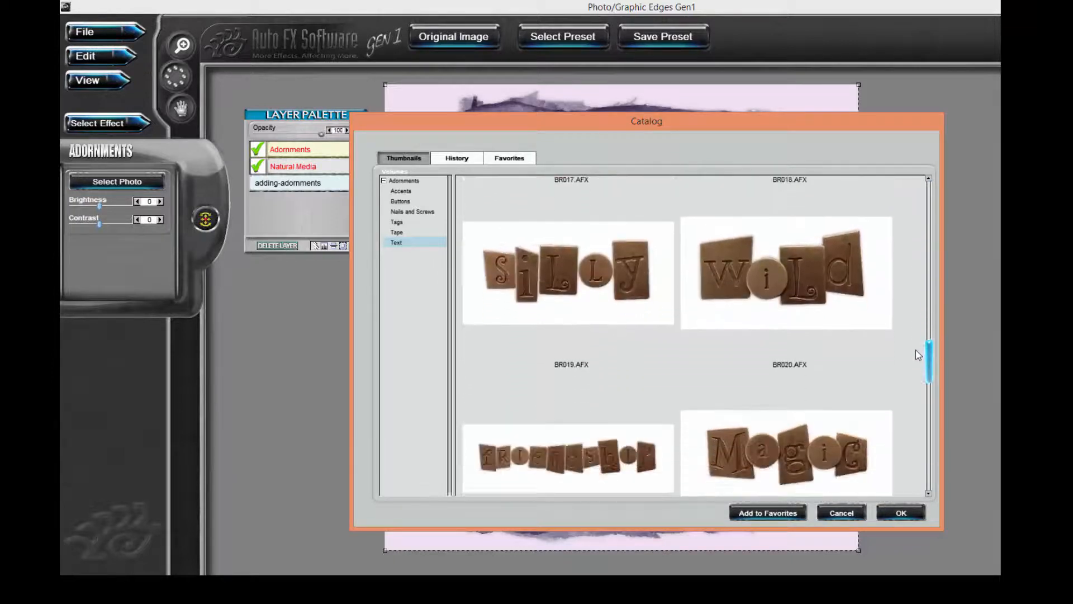
scroll("down", 3)
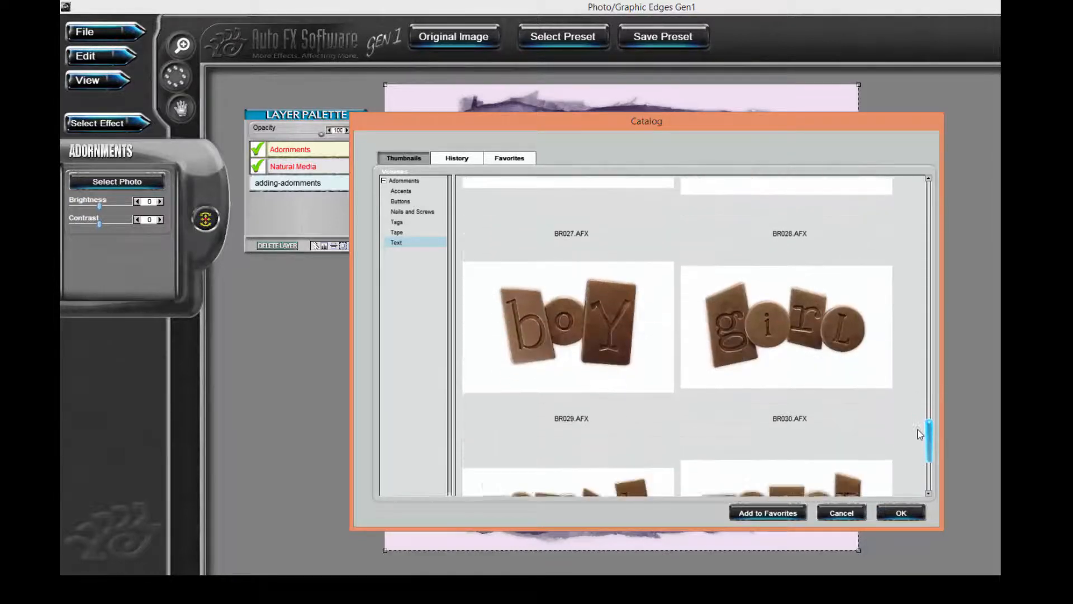
scroll("down", 3)
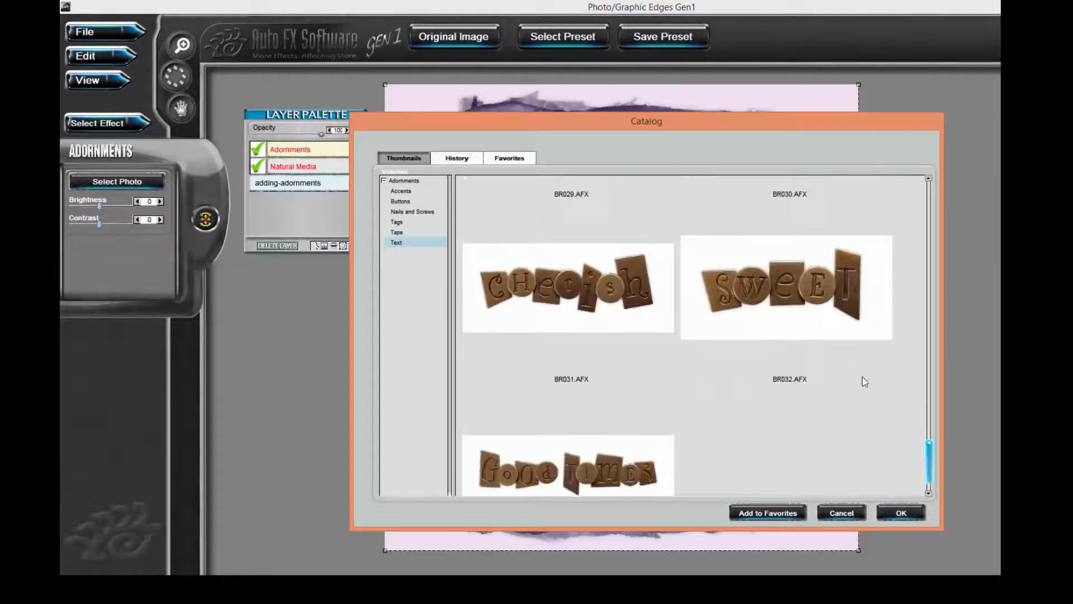
left_click(550, 286)
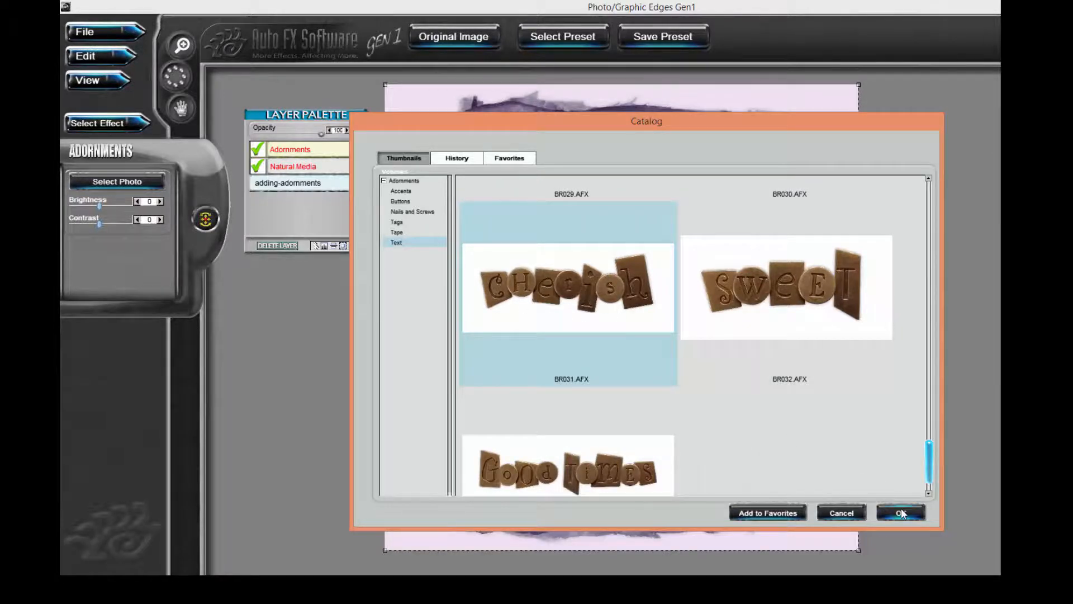
- Confirm 'cherish' and position it tilted across the frame's bottom-left corner
left_click(901, 512)
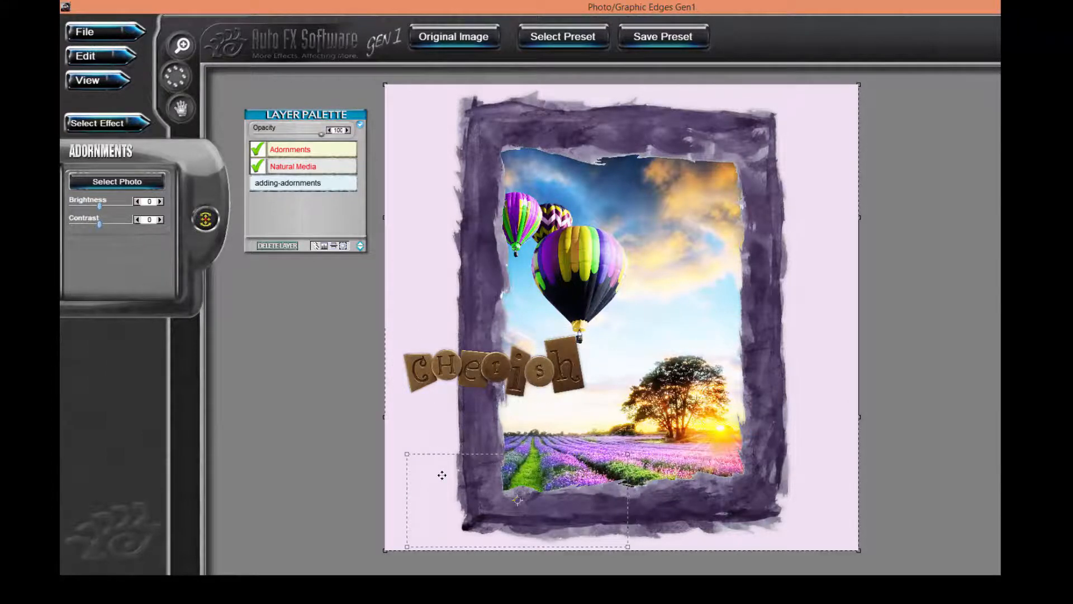
left_click_drag(490, 370, 504, 500)
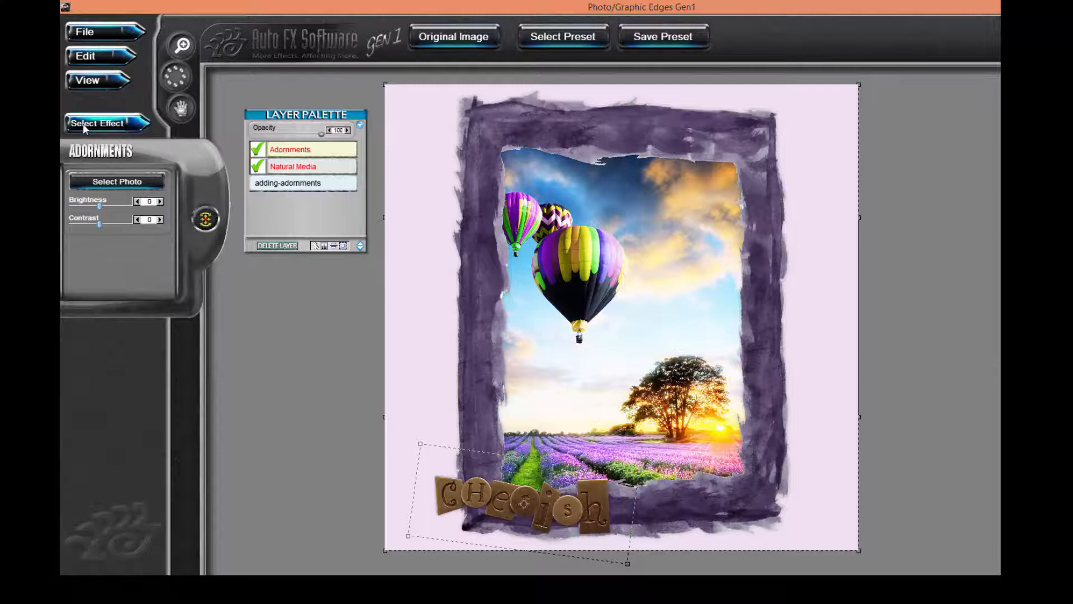
- Add a second Accents > Adornments layer at the top of the layer stack
left_click(102, 123)
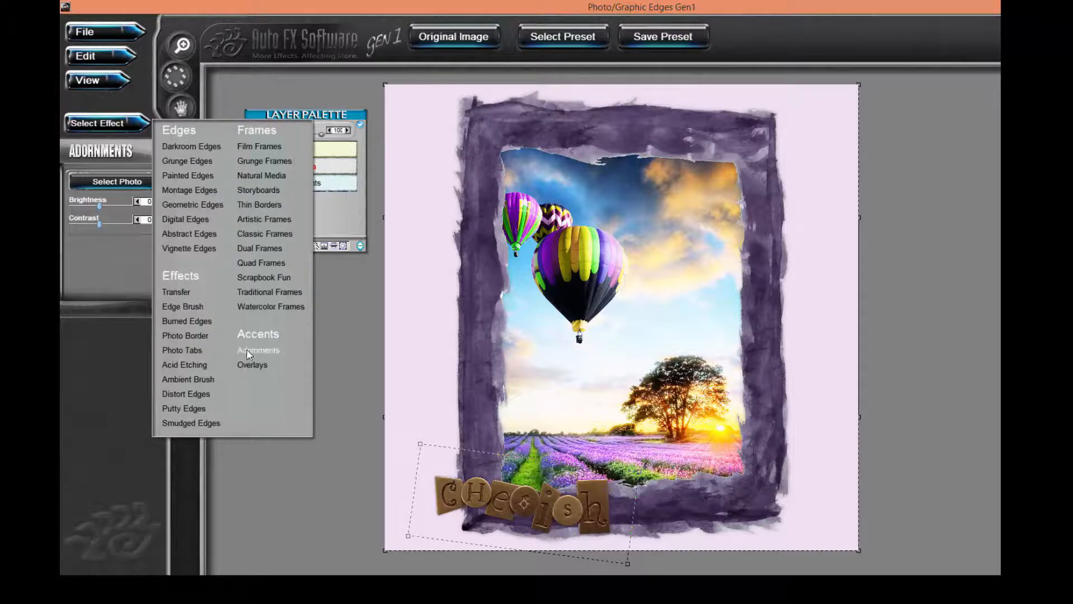
left_click(258, 350)
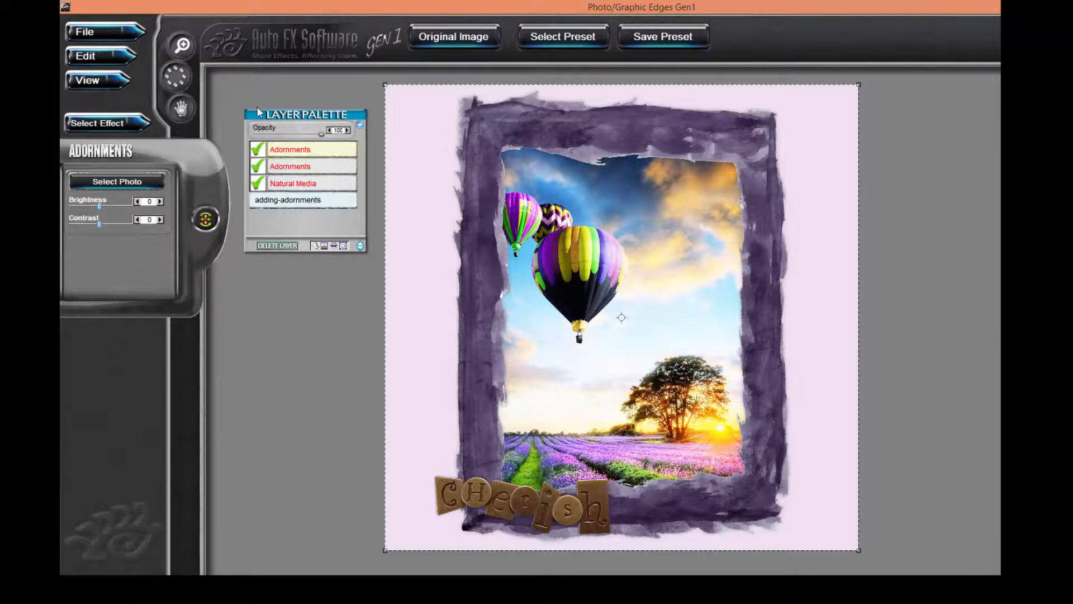
mouse_move(154, 161)
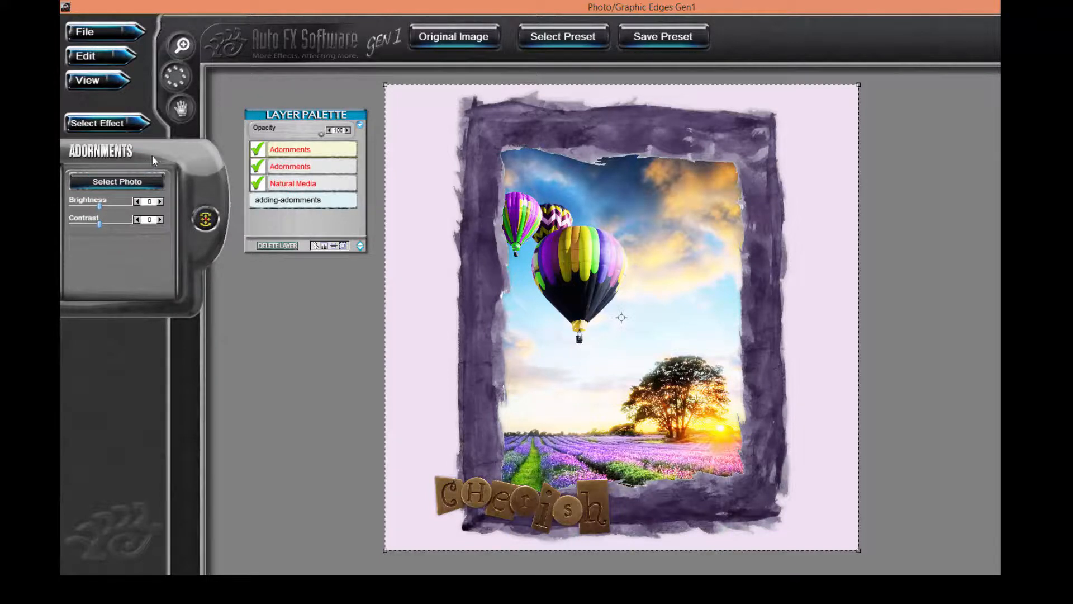
- Select the crinkled transparent tape TT028 from the catalog's Tape volume
left_click(116, 181)
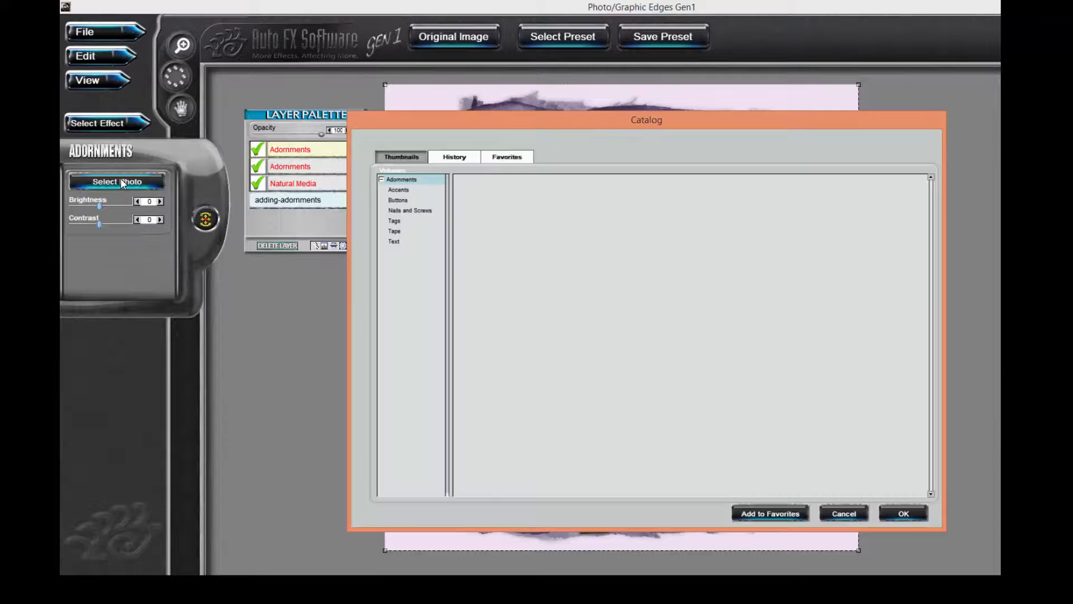
mouse_move(378, 236)
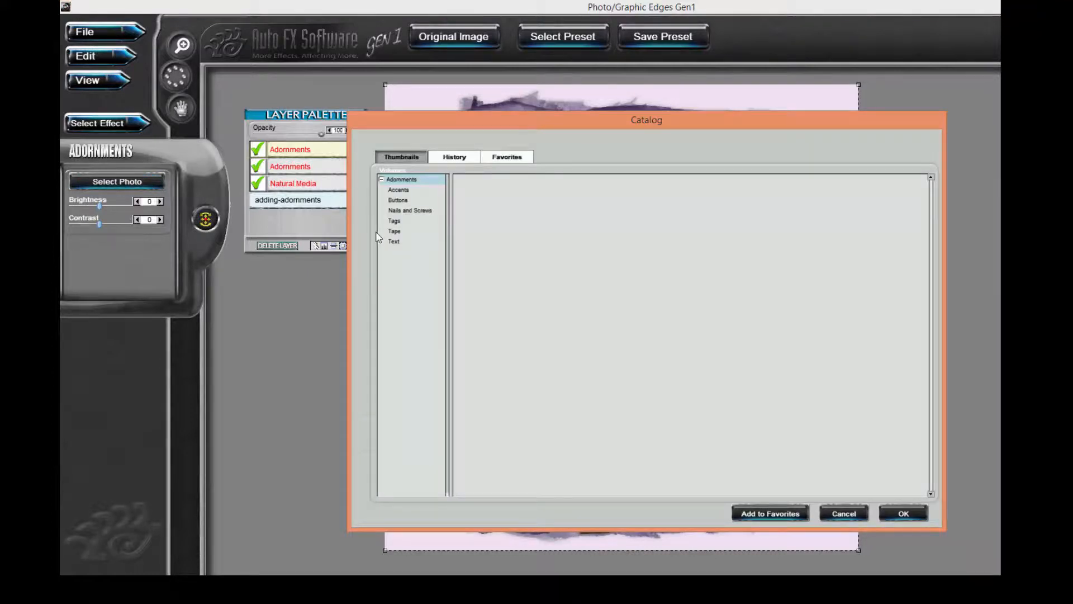
left_click(394, 230)
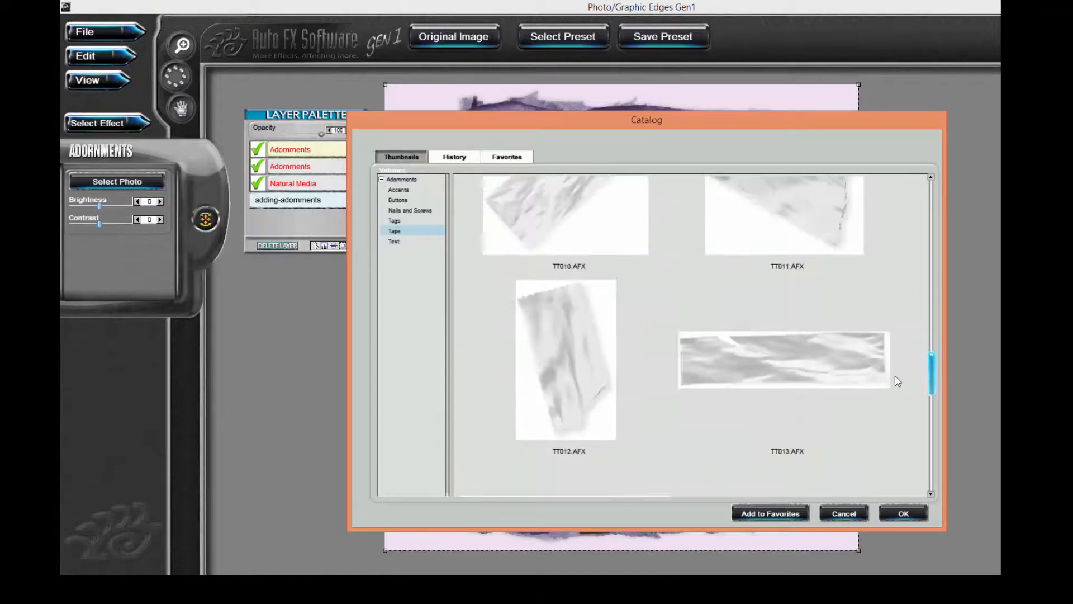
scroll("down", 3)
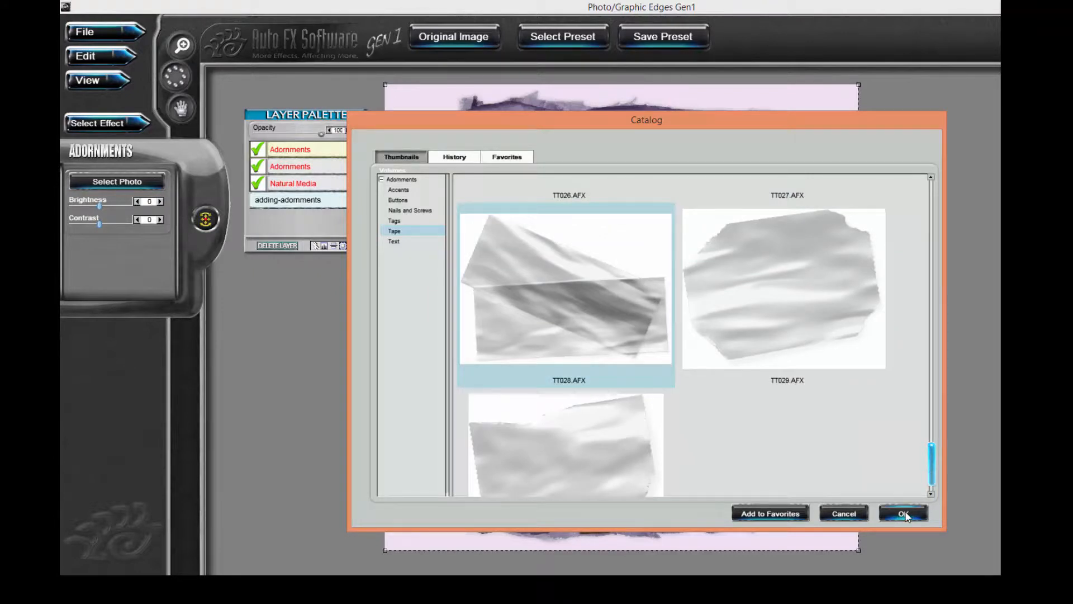
- Place the clear tape across the frame's top-right corner and return to the Natural Media layer
left_click(903, 512)
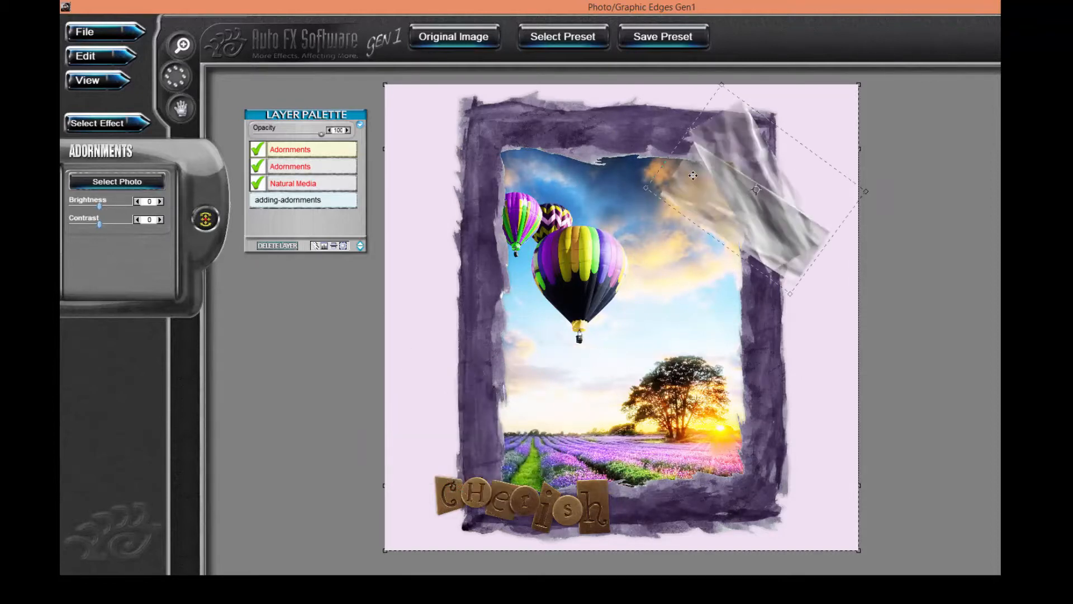
left_click_drag(693, 176, 704, 166)
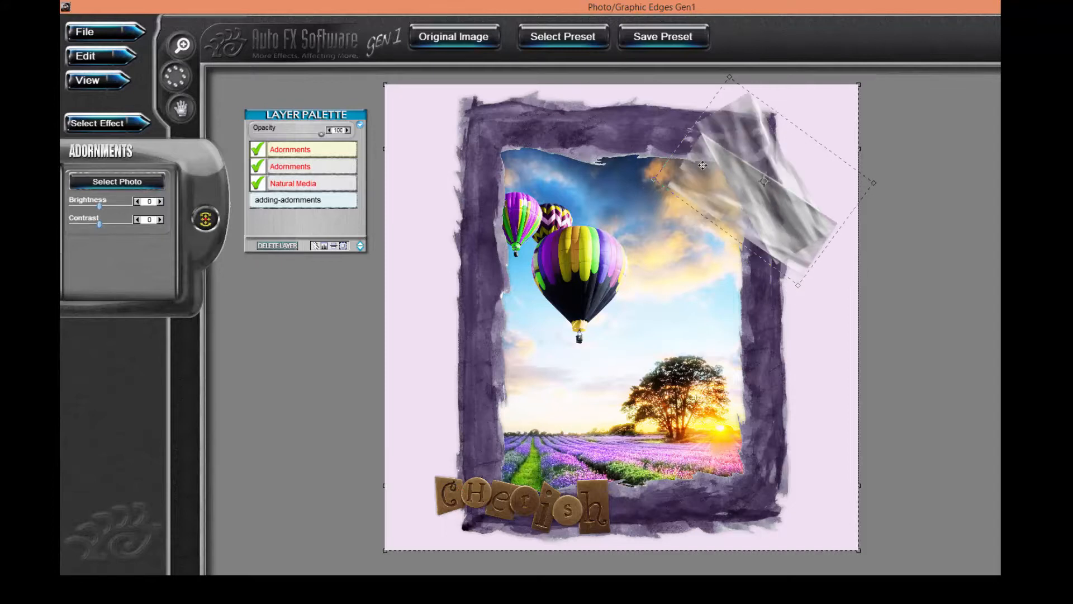
left_click(293, 183)
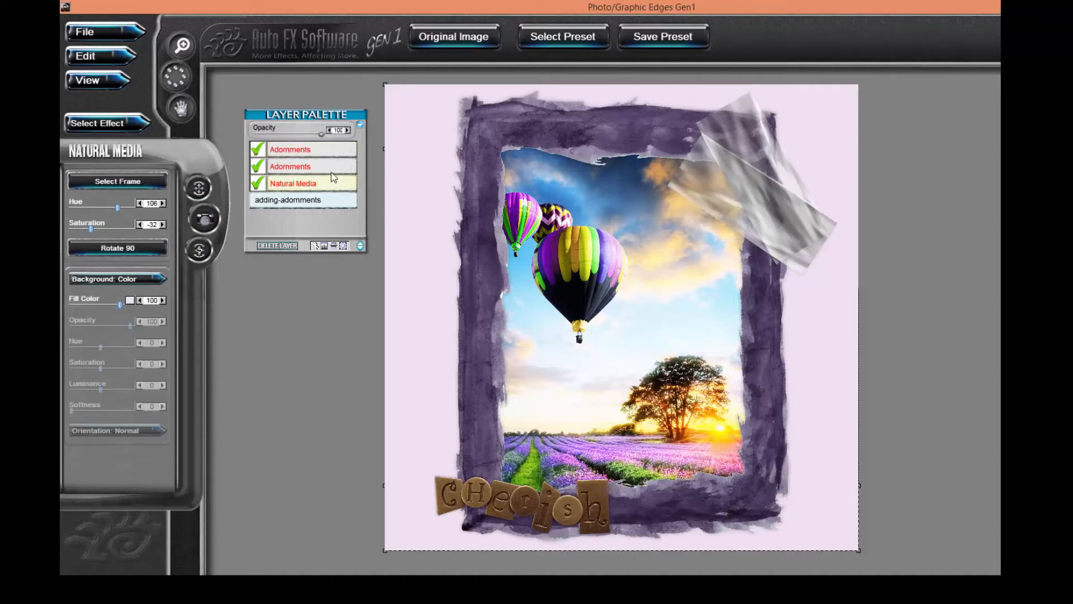